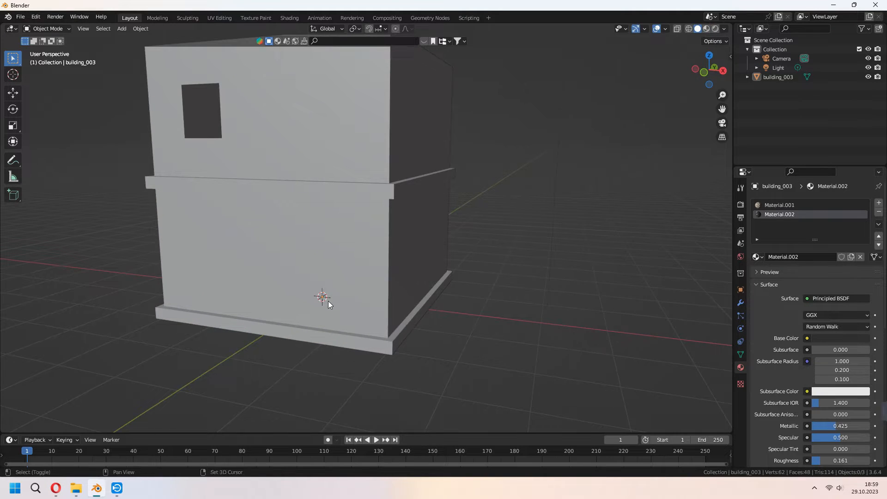
Add a cube and place it small against the building's lower corner.
left_click(121, 29)
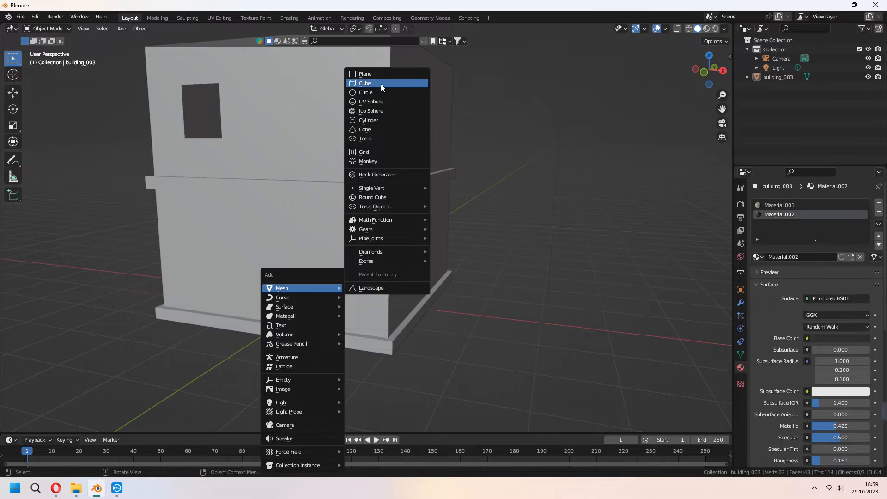
left_click(365, 83)
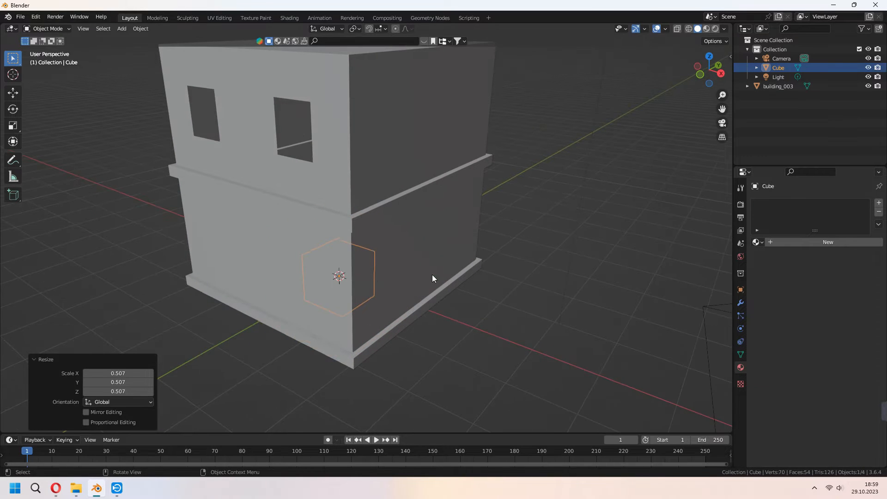
left_click_drag(339, 277, 229, 336)
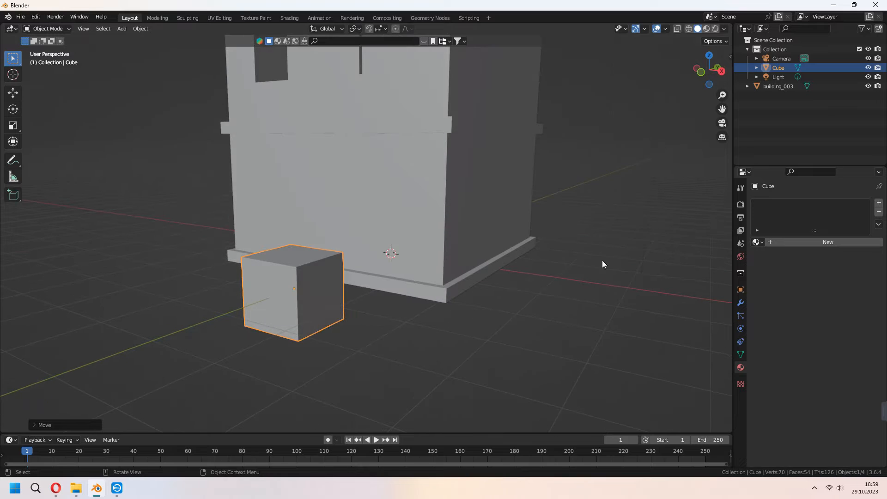
Round the cube into a smooth sphere with an applied Subdivision Surface modifier.
left_click(815, 202)
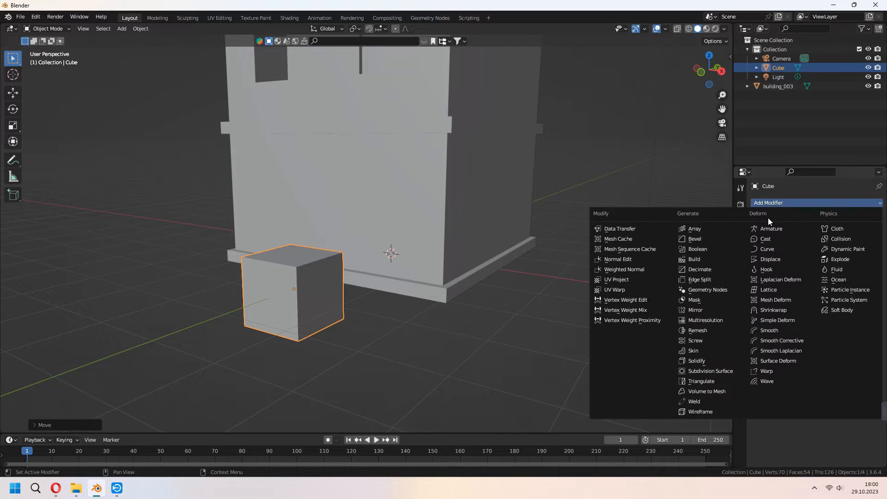
left_click(707, 371)
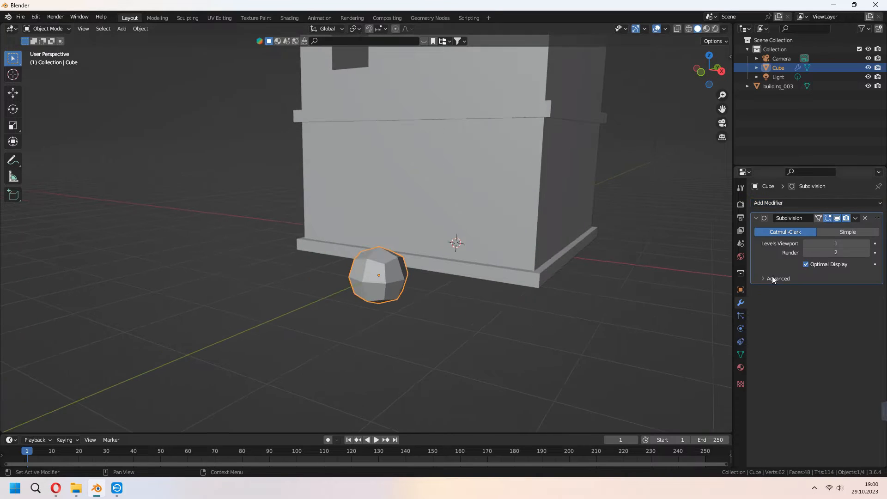
left_click(836, 243)
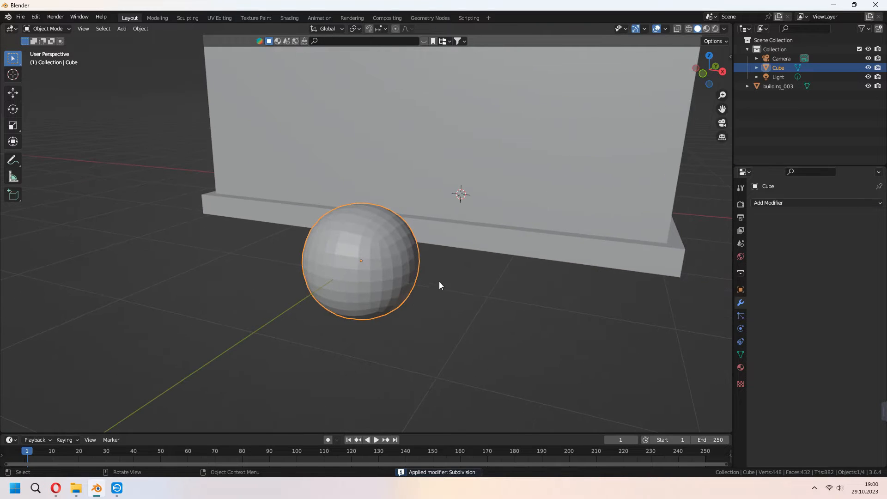
mouse_move(730, 329)
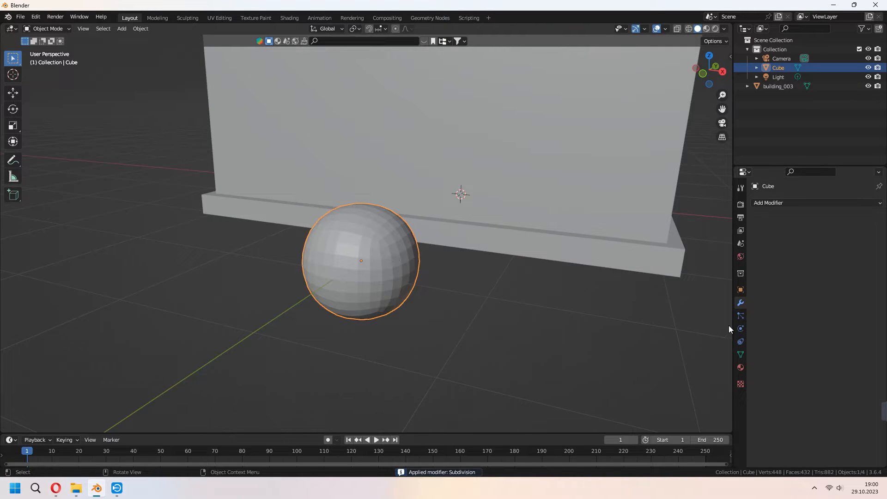
Displace the sphere with a new Clouds noise texture.
left_click(792, 202)
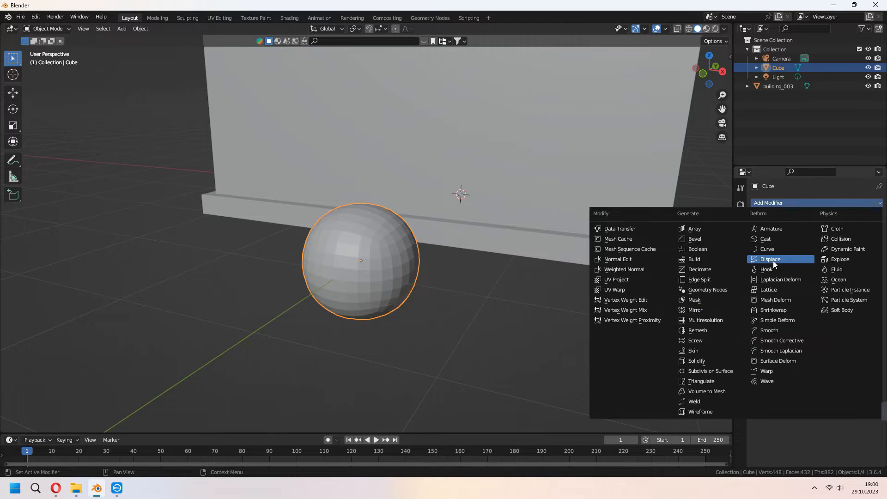
left_click(770, 259)
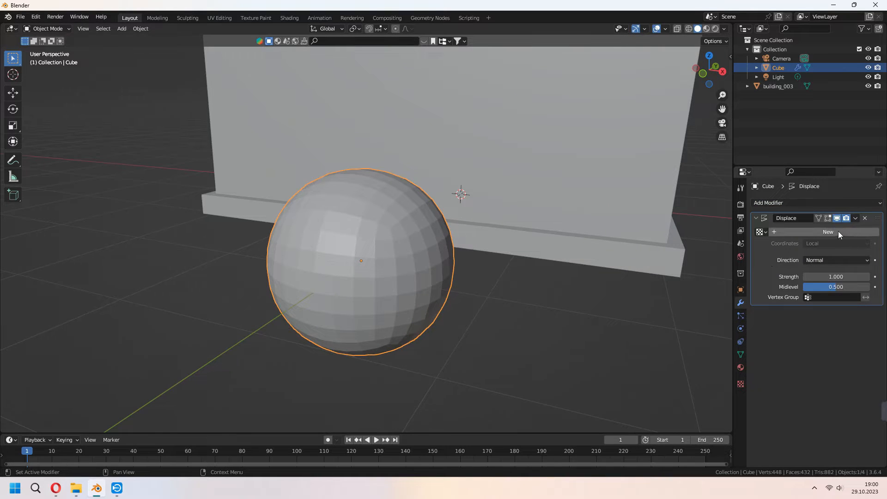
left_click(828, 232)
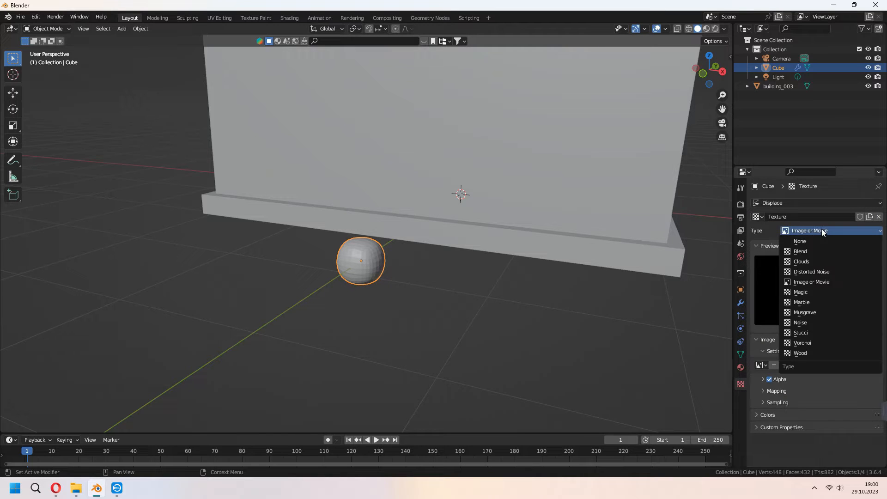
mouse_move(801, 262)
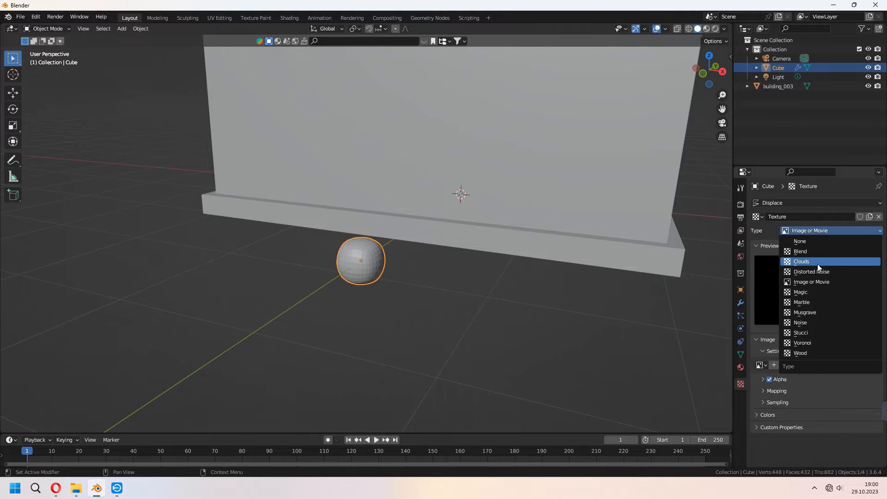
left_click(802, 262)
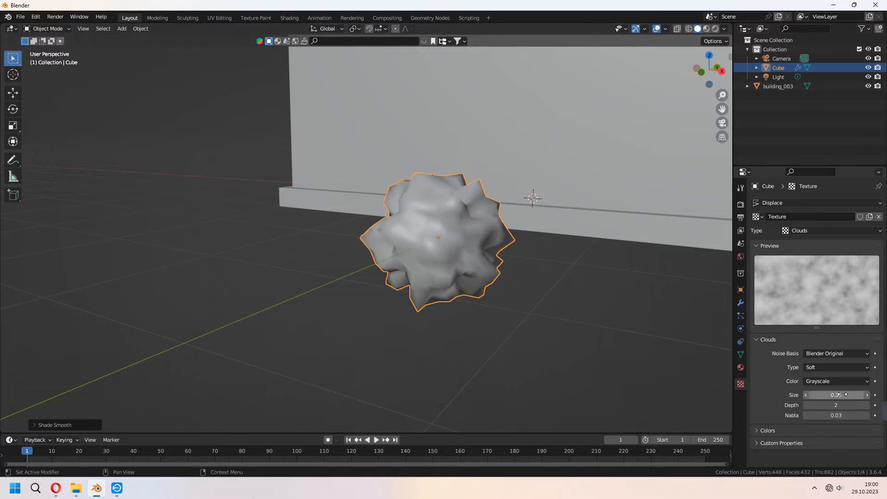
Tune the clouds noise Size until the blob has rock-like lumps, then bake it in.
left_click_drag(821, 395, 843, 395)
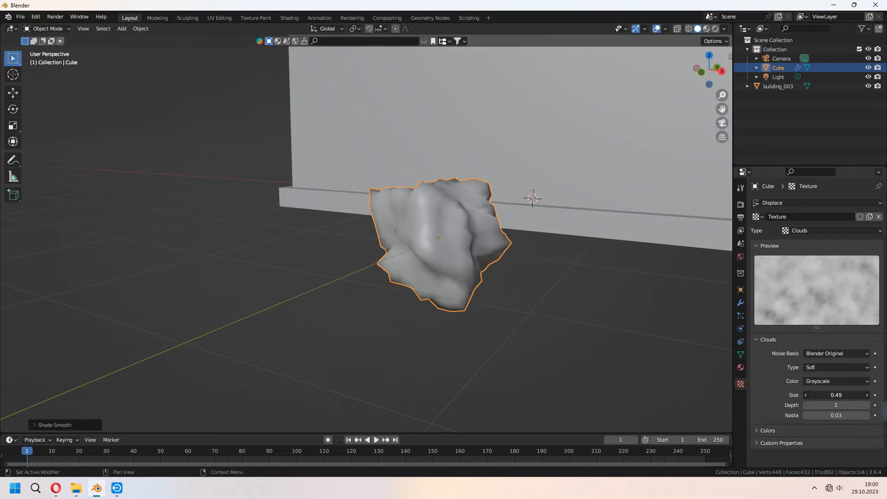
left_click_drag(835, 395, 872, 394)
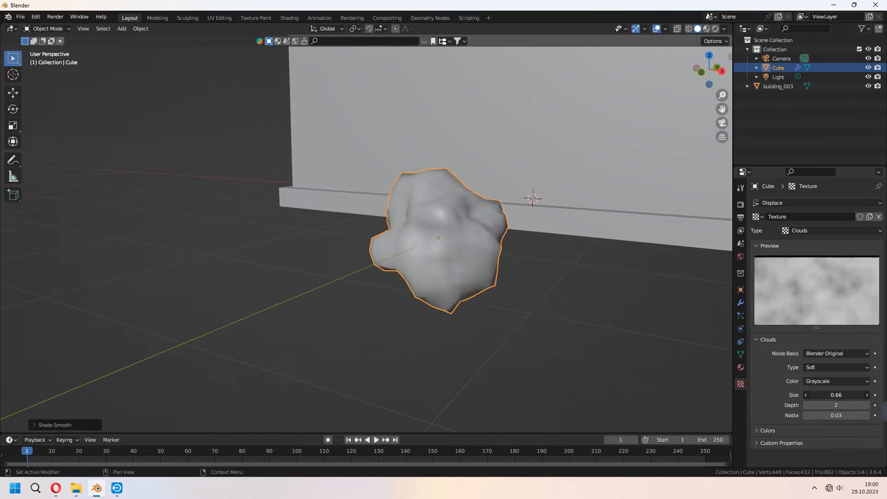
left_click_drag(837, 395, 821, 395)
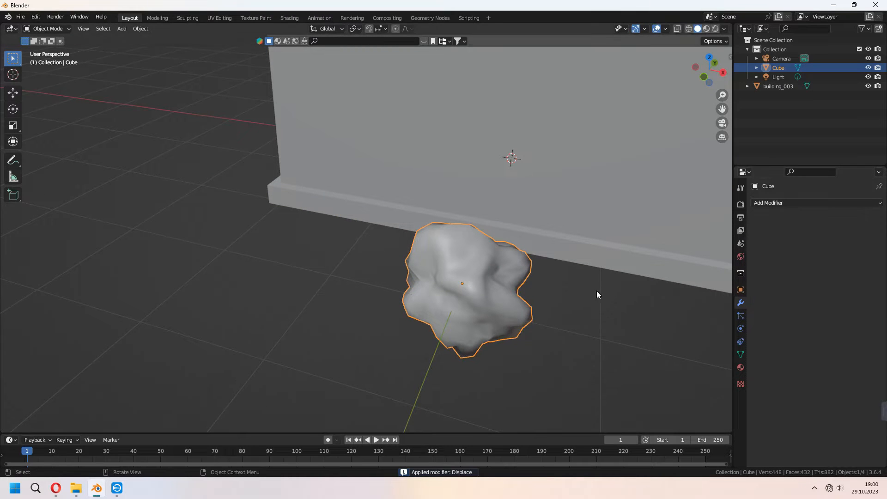
Boolean-subtract the rock blob (Difference, object Cube) from the building and hide the cutter.
left_click_drag(598, 295, 523, 369)
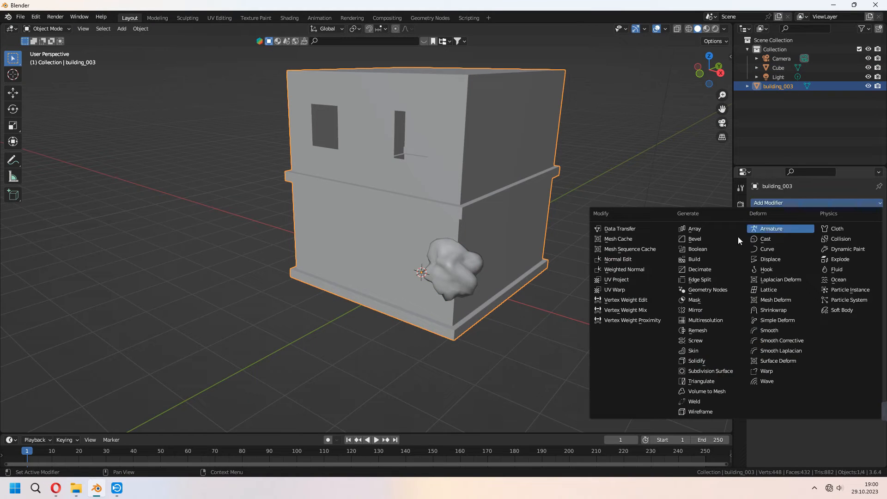
left_click(696, 248)
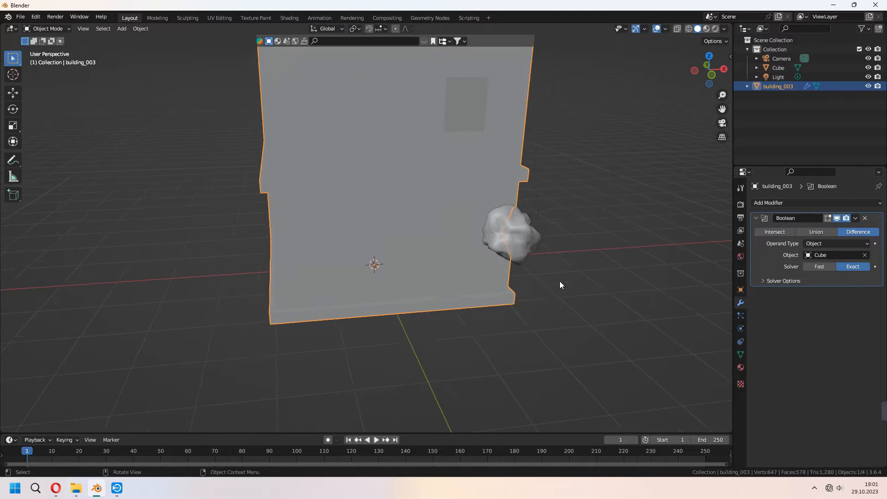
left_click_drag(560, 286, 507, 335)
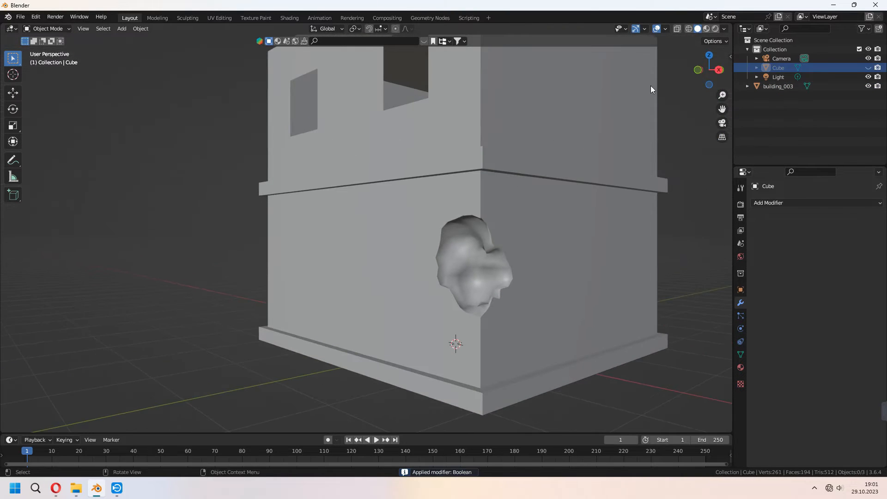
Show the brick material and Smart UV Project the building so the hole gets brick mapping.
left_click(705, 29)
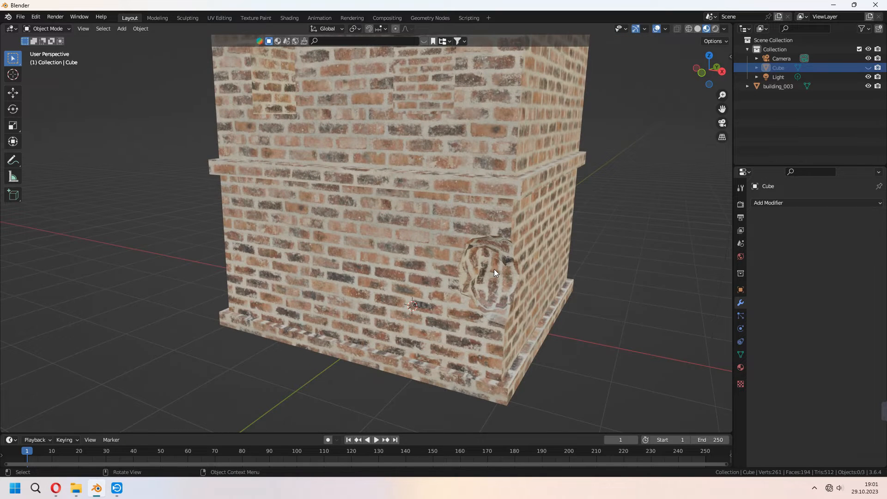
key("Tab")
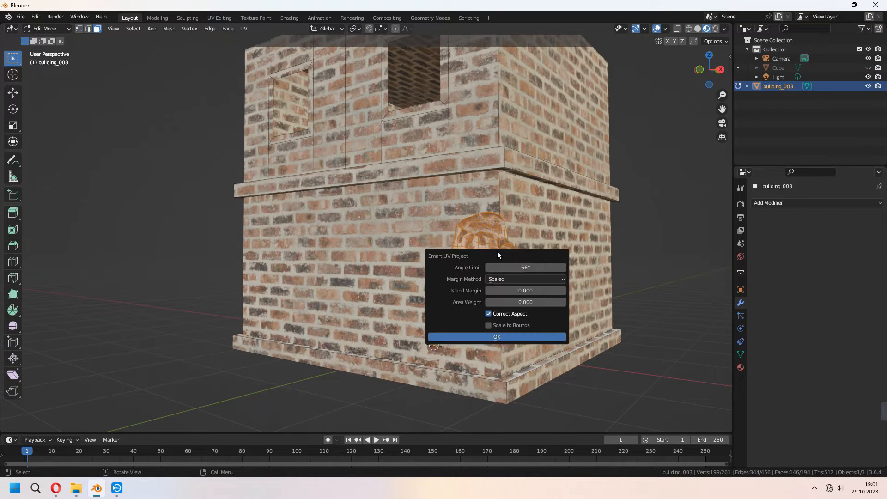
left_click(496, 336)
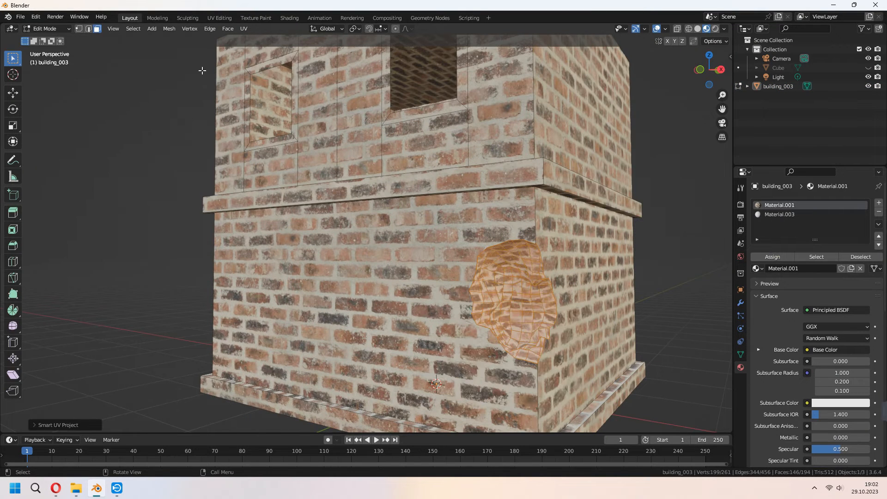
In the UV Editing layout, shrink the UV islands slightly and return to Object Mode.
left_click(219, 17)
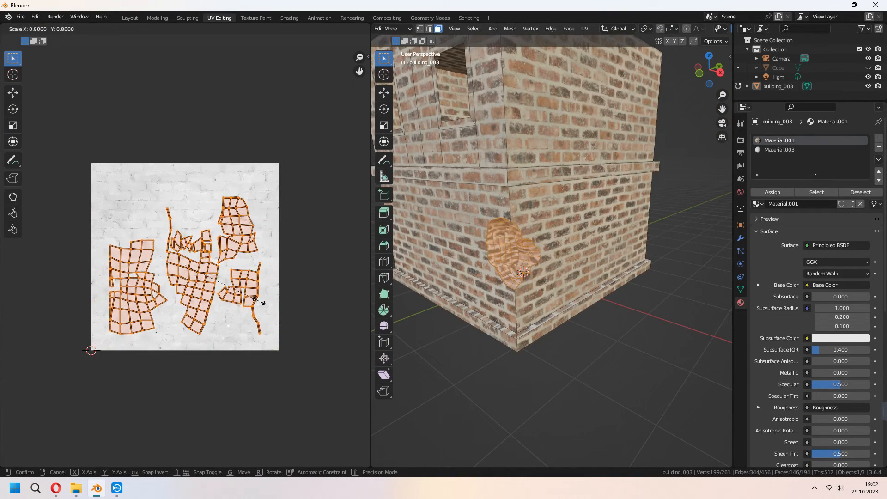
key("Tab")
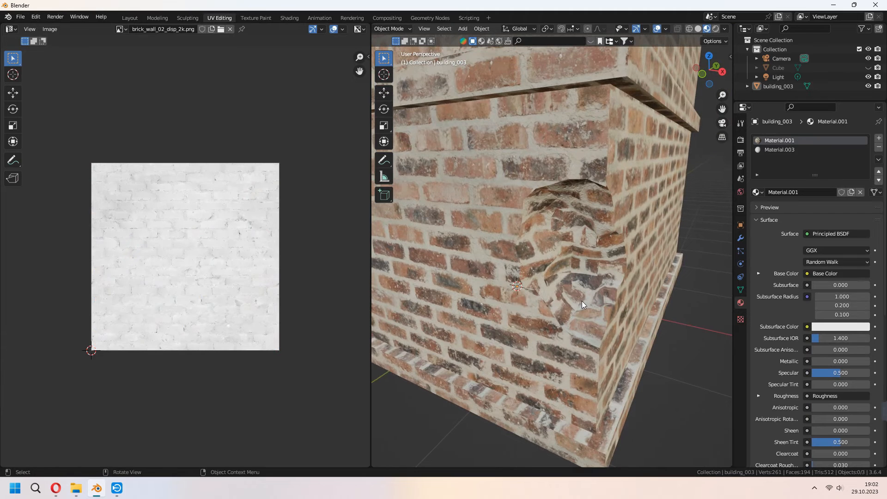
key("Tab")
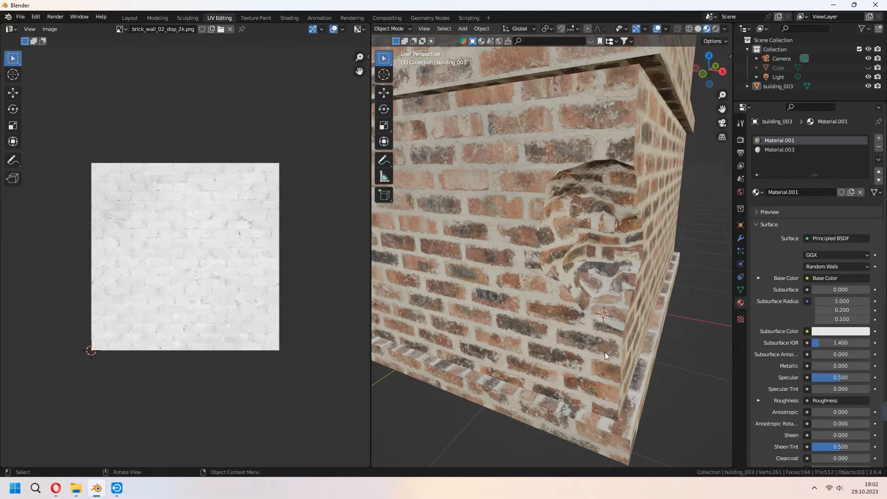
Add a thin bent cylinder rod in the damaged patch and duplicate it beside itself.
left_click(462, 29)
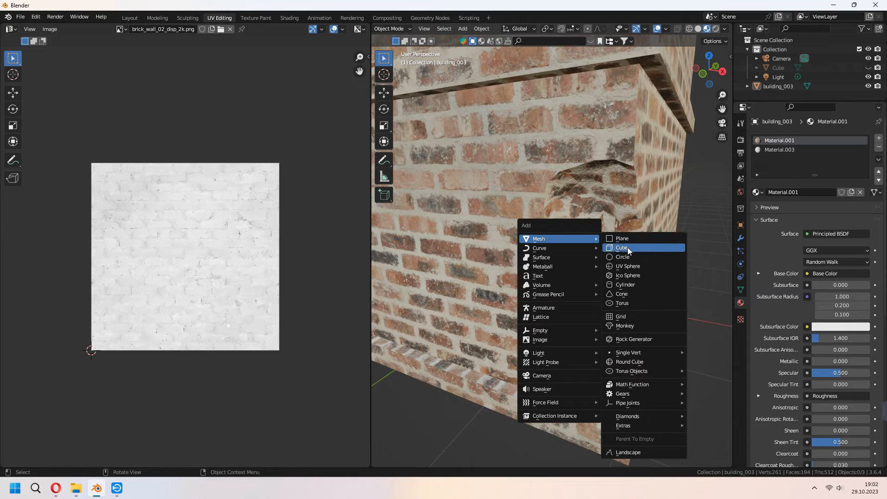
left_click(625, 284)
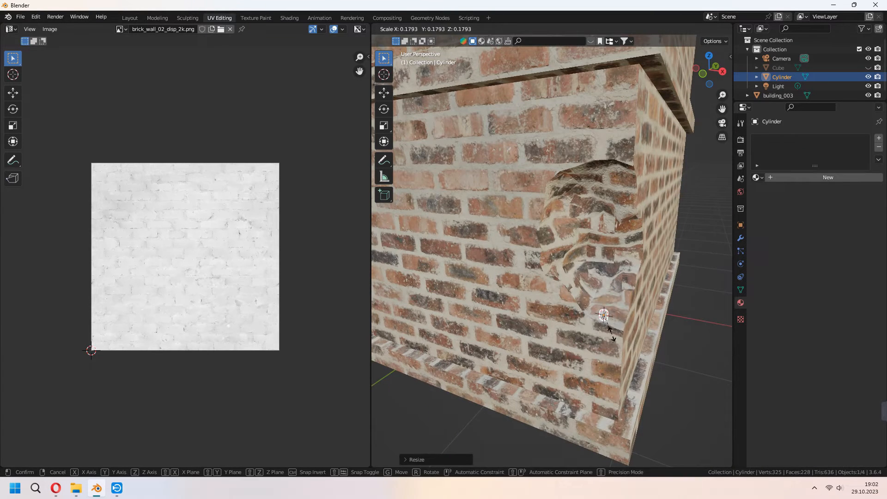
left_click(129, 18)
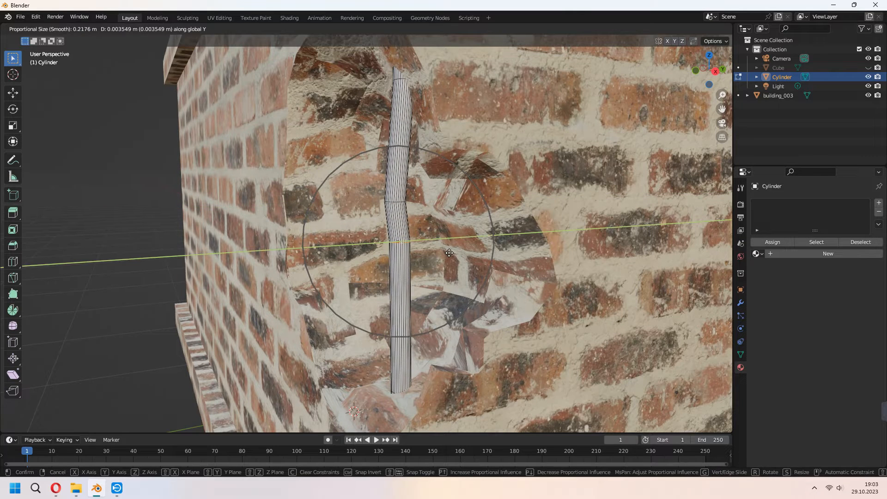
left_click(449, 252)
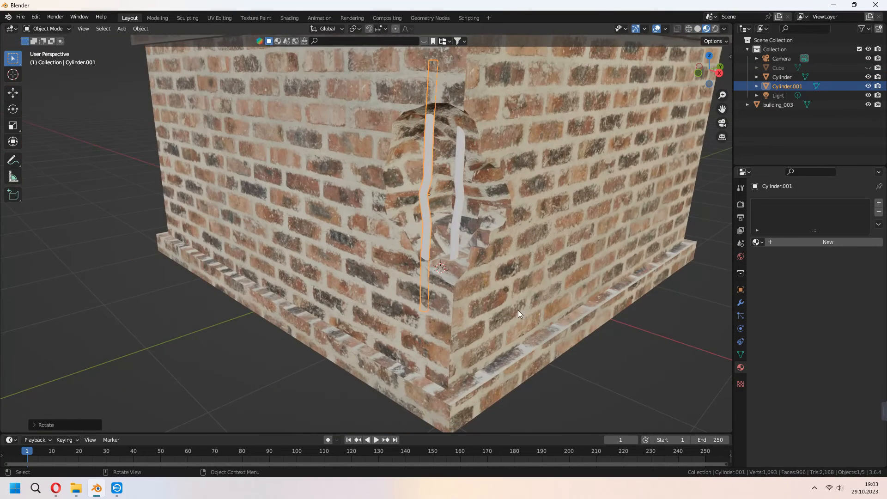
Create a new material slot on building_003 and name it concete, visiting Concrete Layers 02 on Poly Haven.
left_click(778, 105)
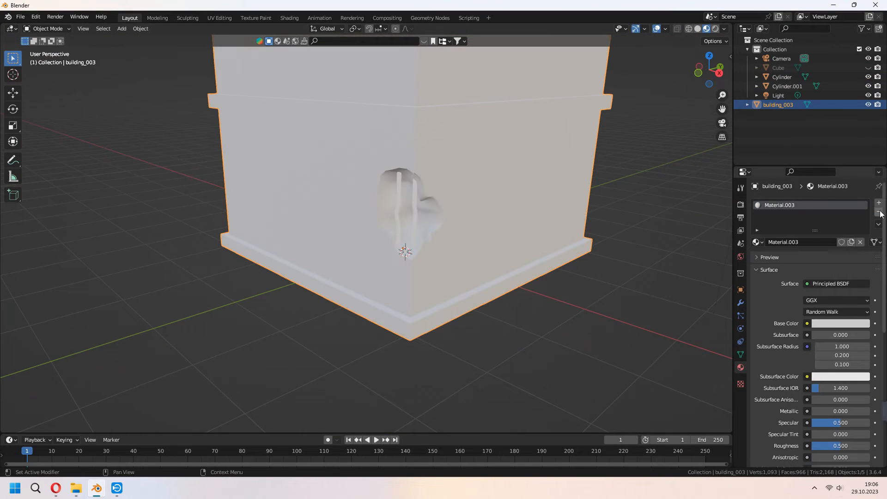
left_click(879, 213)
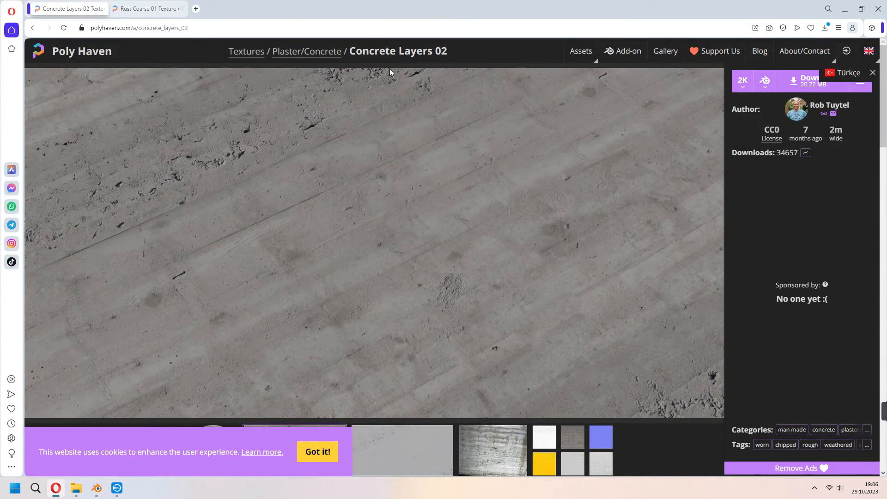
mouse_move(742, 107)
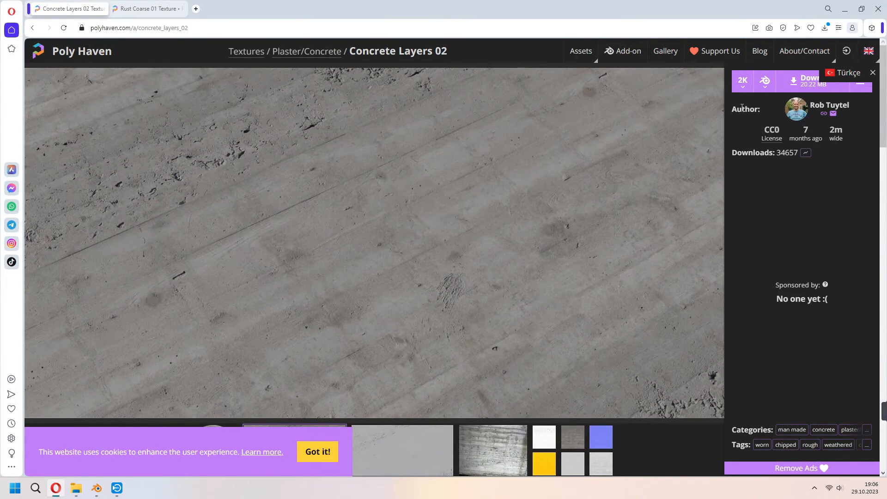
left_click(144, 8)
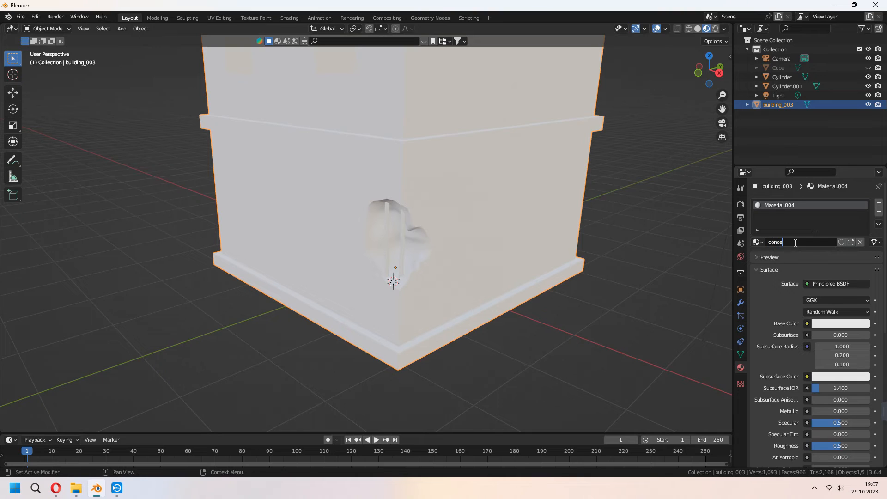
type("concete")
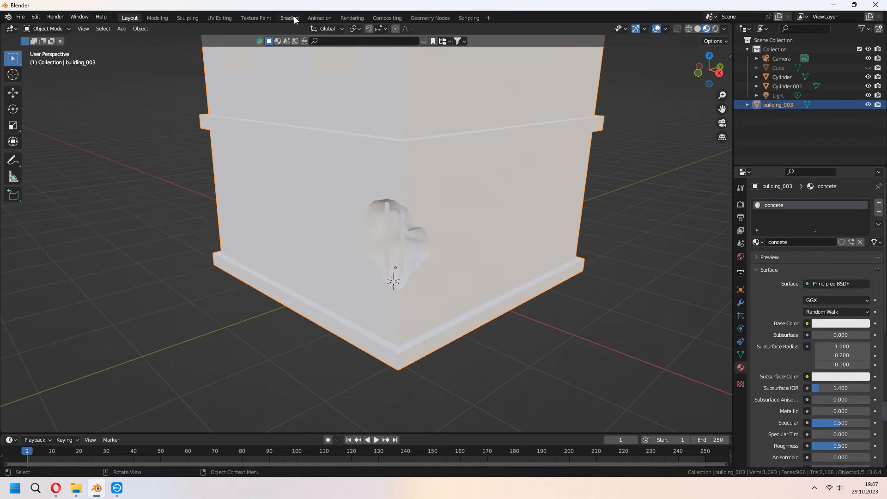
Wire the concrete texture maps into the Principled BSDF in the Shading workspace.
left_click(289, 17)
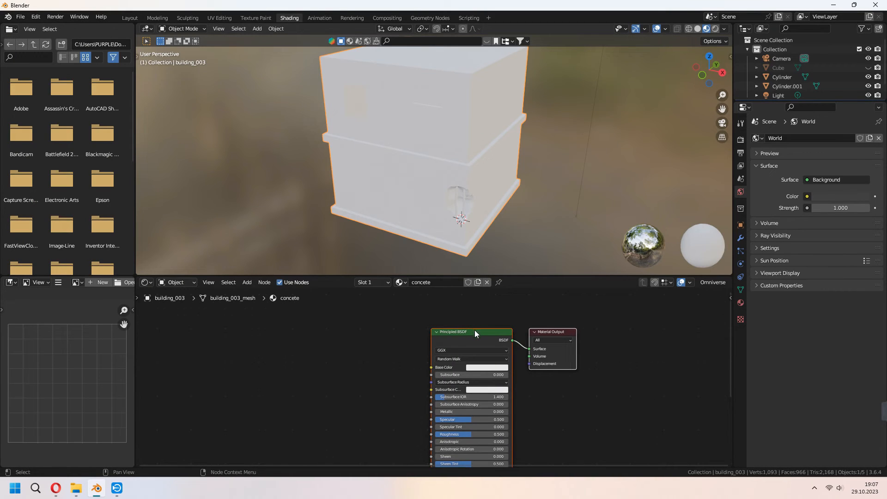
left_click(473, 335)
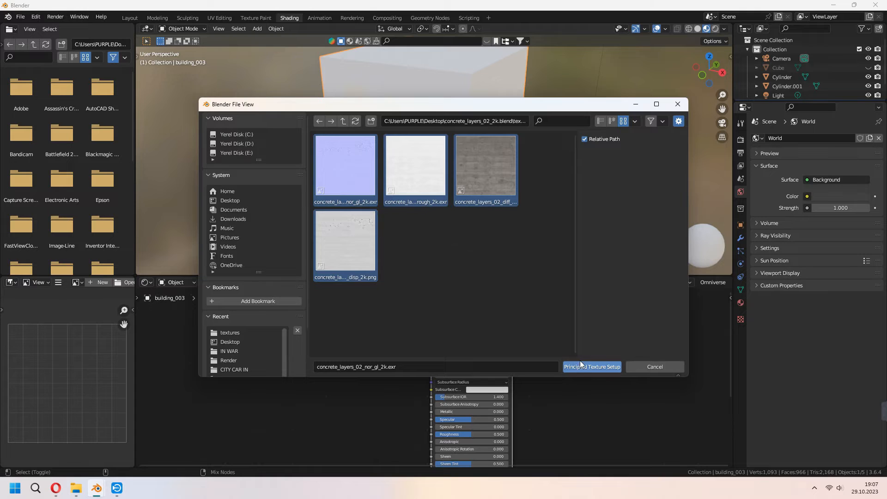
left_click(592, 367)
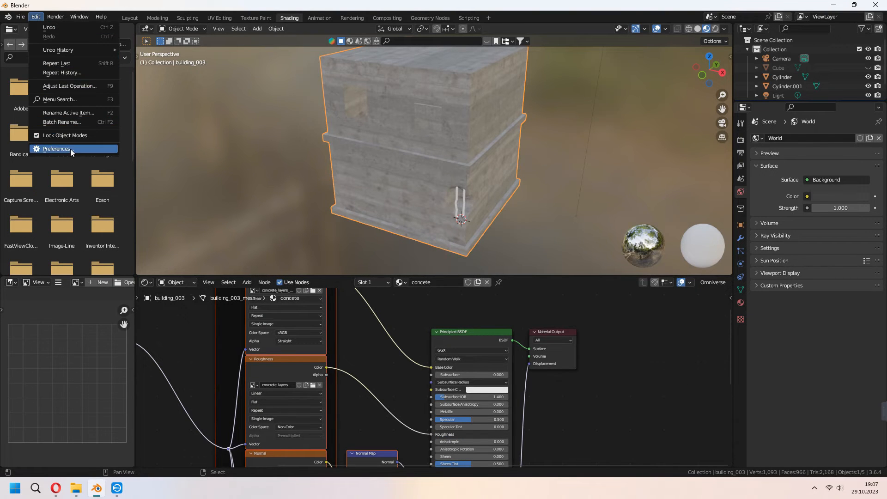
Check the node add-on in Preferences, then Smart UV Project the whole building.
left_click(57, 149)
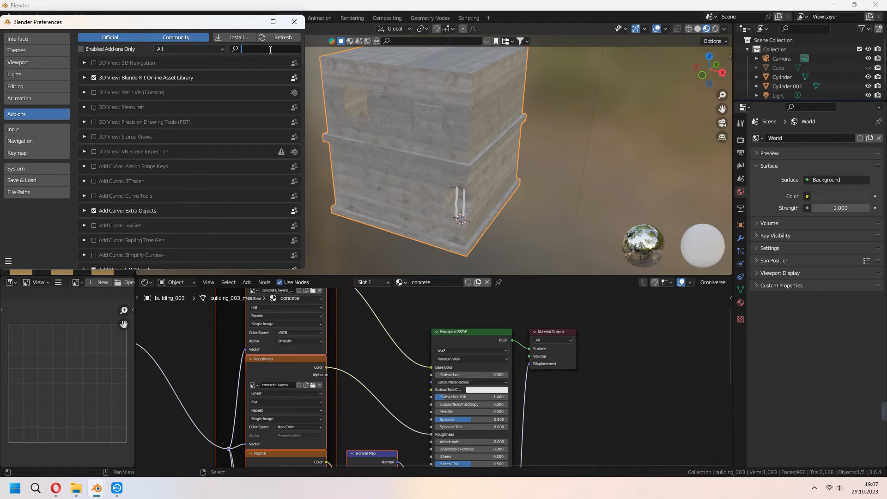
type("node")
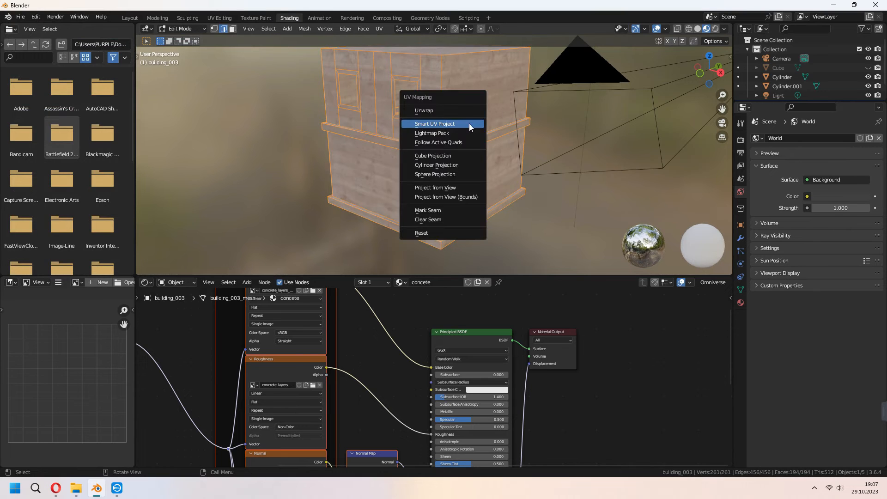
left_click(434, 123)
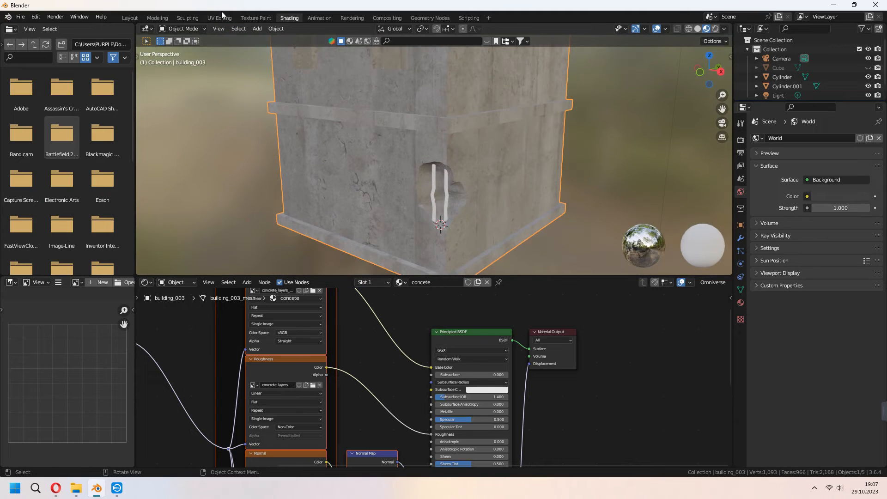
Give the cylinder rod a new material named rust with rust textures in Shading.
left_click(219, 17)
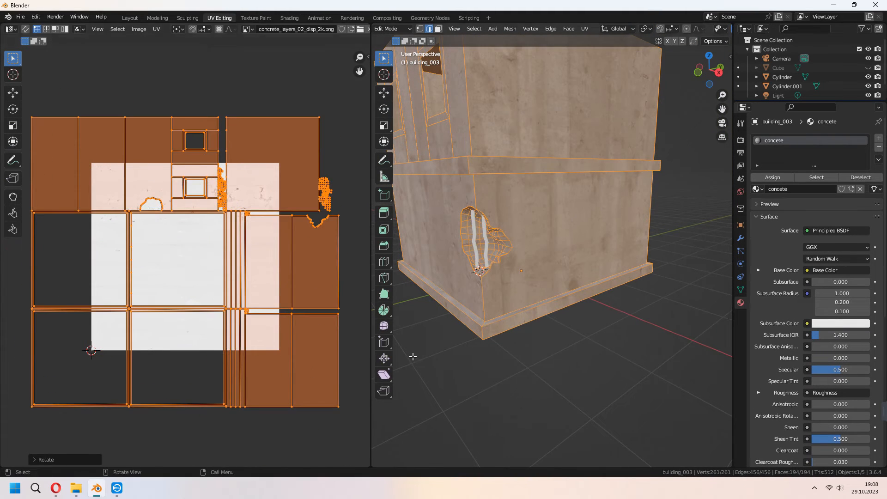
left_click(130, 17)
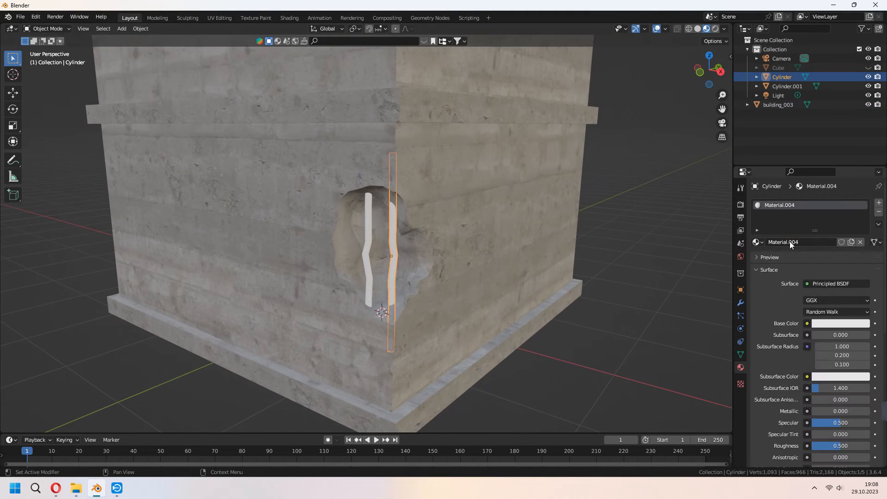
left_click(289, 18)
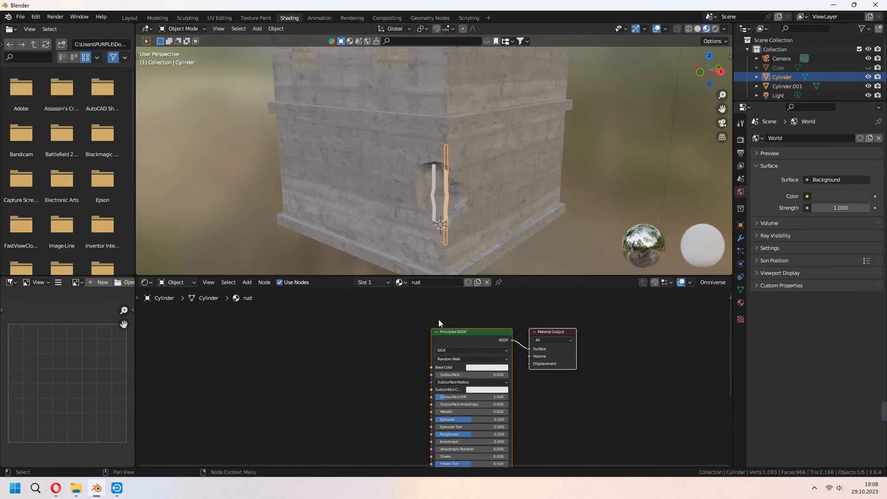
left_click(464, 331)
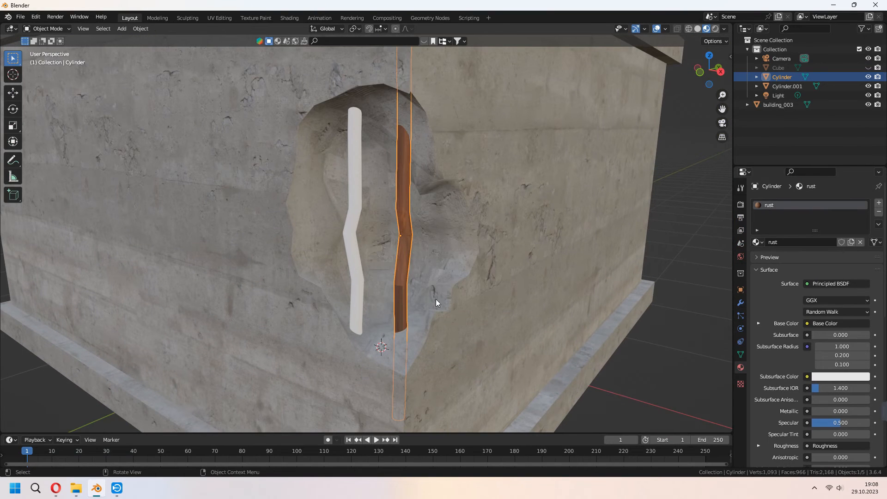
Scale the wall taller, apply the Difference booleans and duplicate the rust rod twice.
key("s")
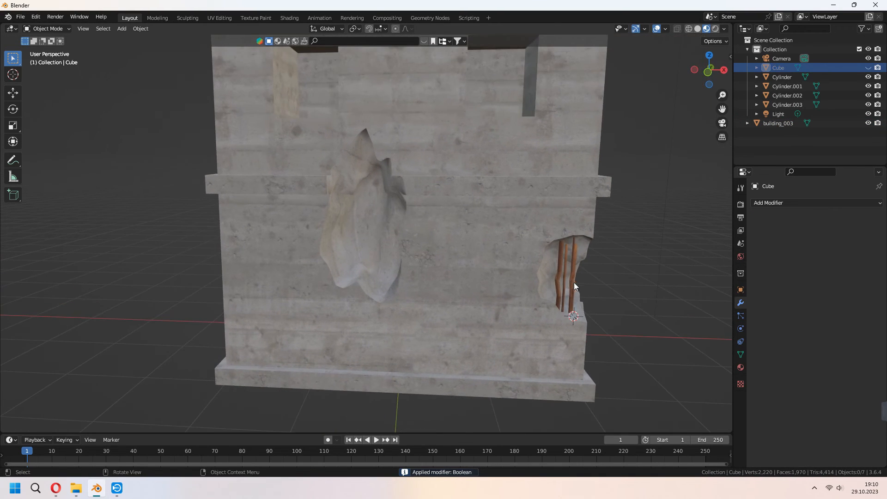
mouse_move(382, 242)
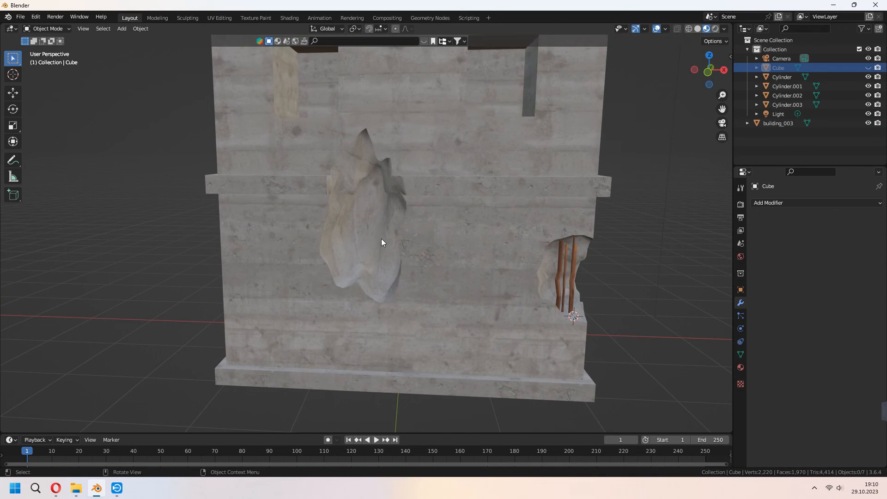
left_click_drag(382, 242, 413, 274)
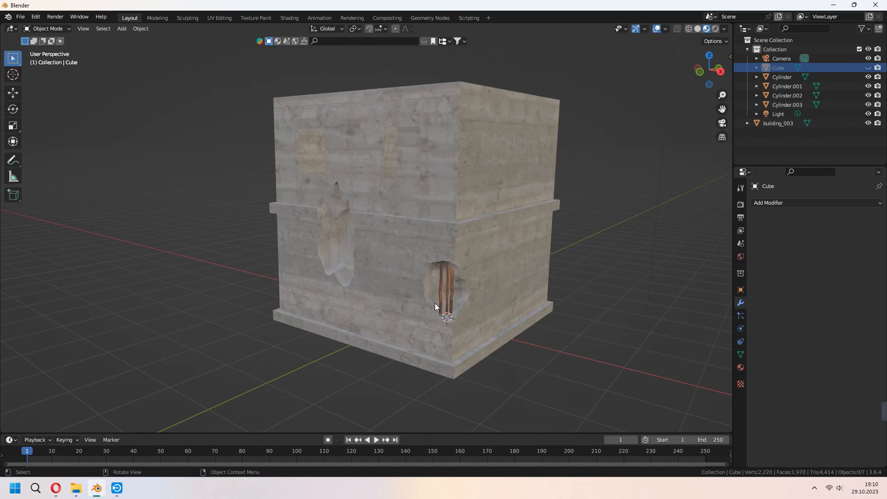
mouse_move(389, 238)
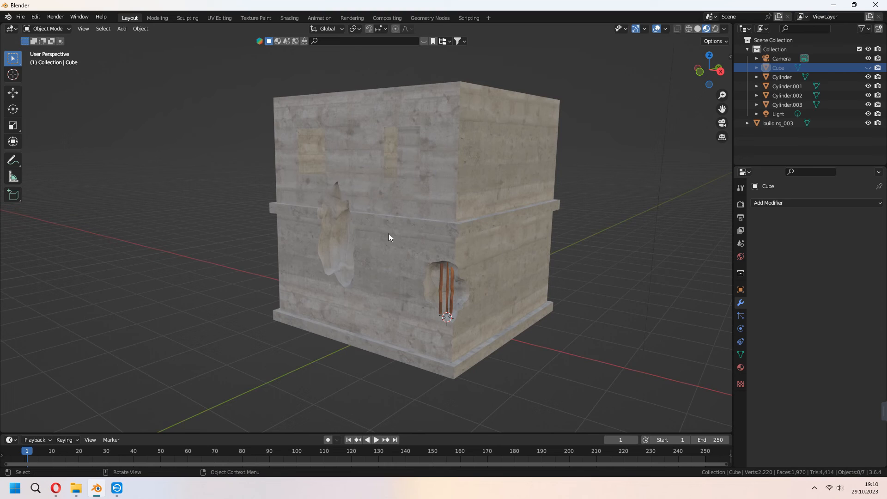
mouse_move(553, 324)
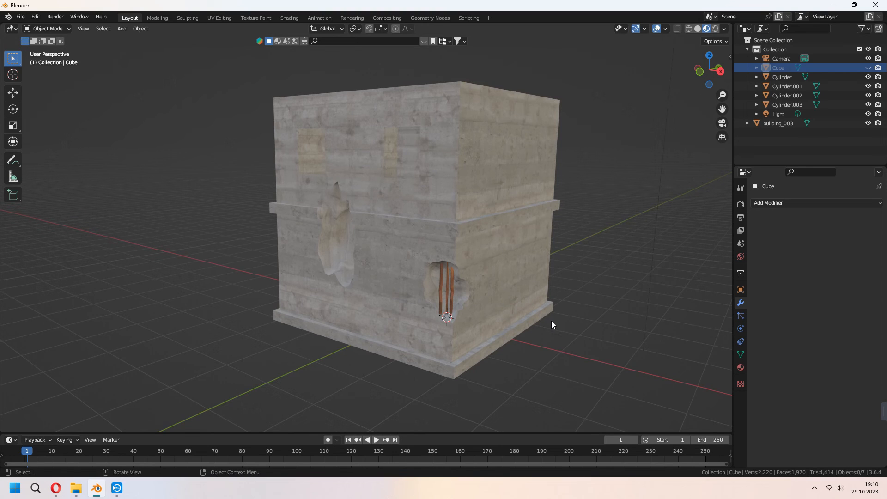
mouse_move(552, 329)
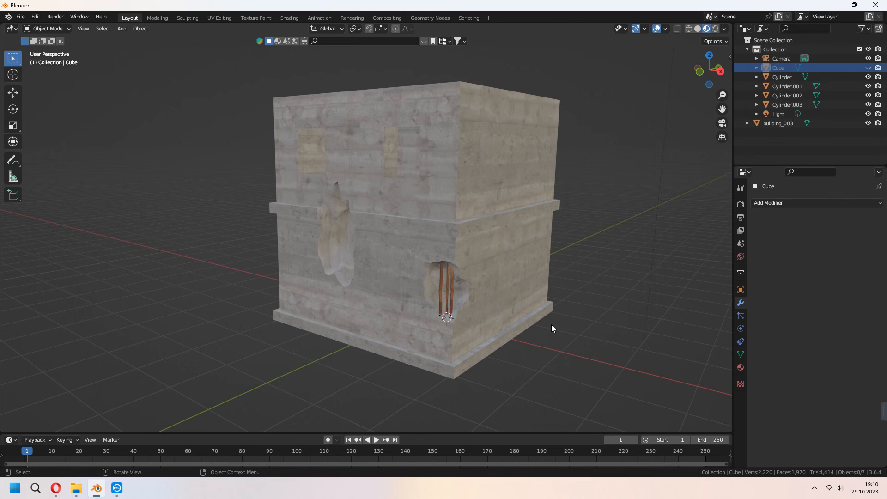